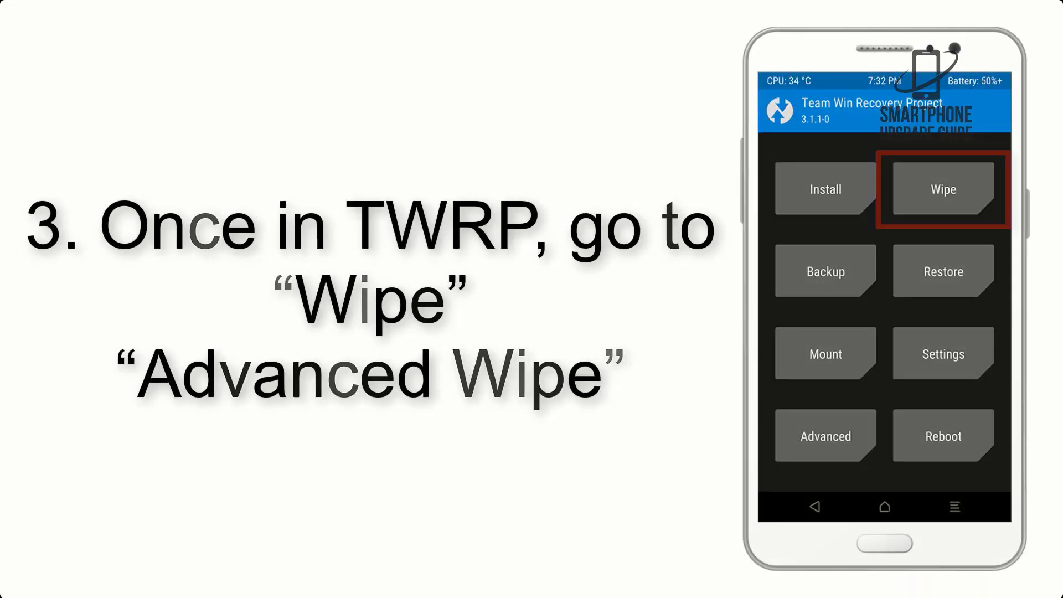
# Advance the slideshow to step 10, the guide's reboot-system instruction after flashing
pyautogui.click(942, 189)
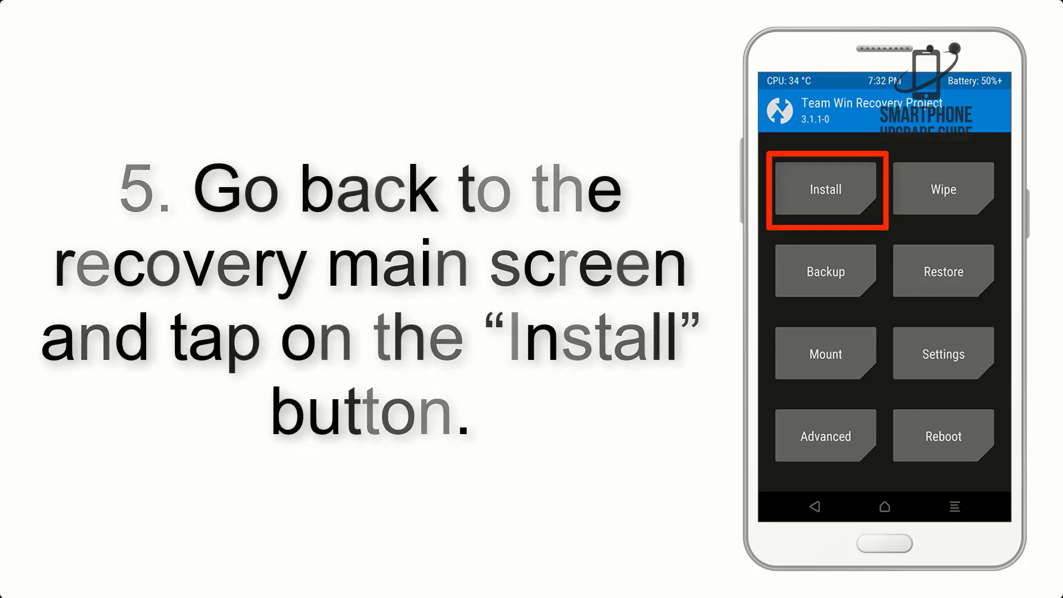
pyautogui.click(825, 190)
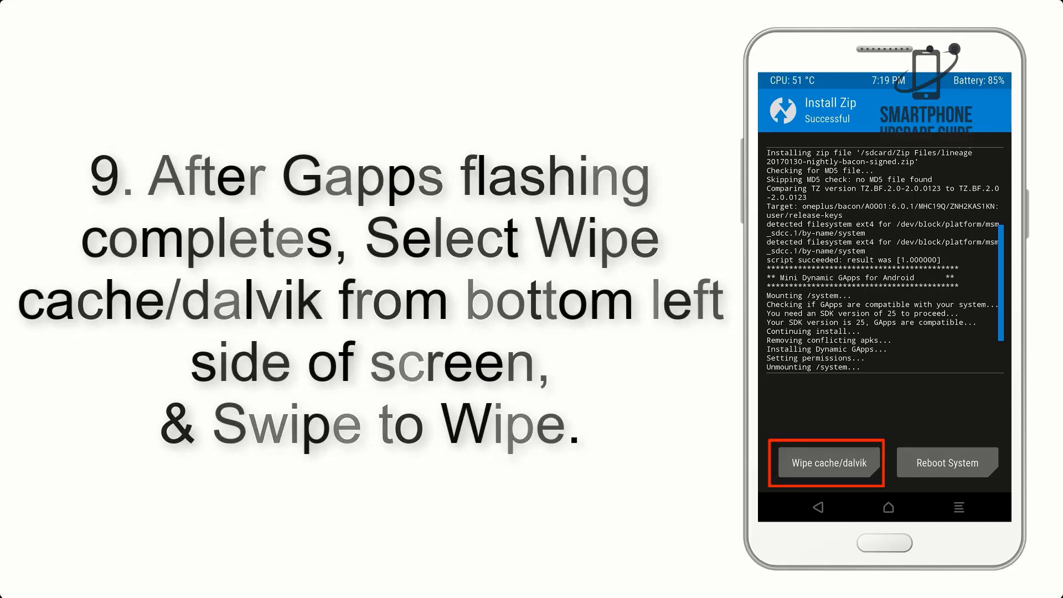
pyautogui.click(947, 463)
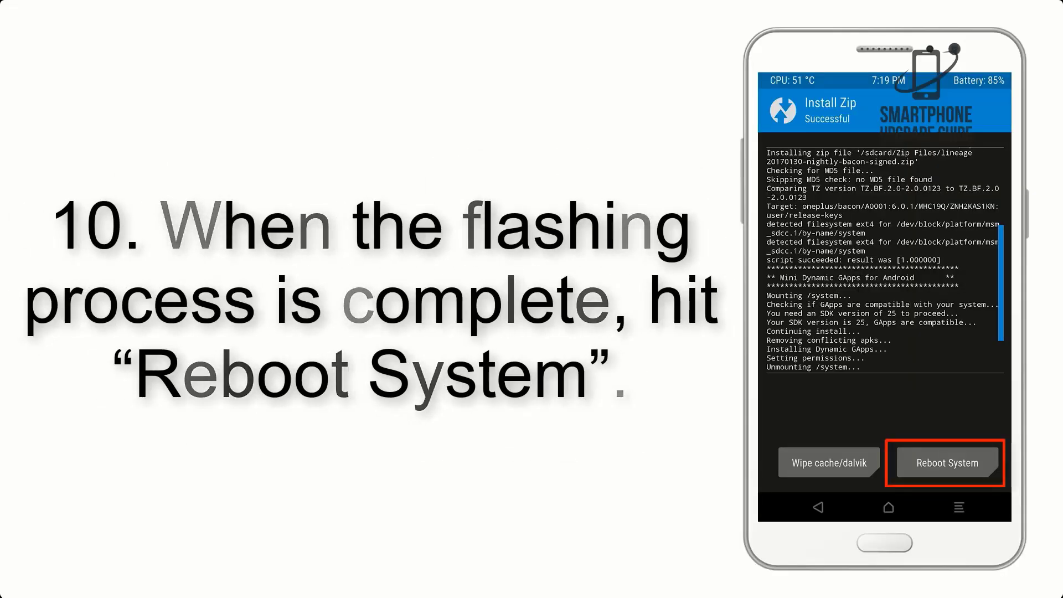